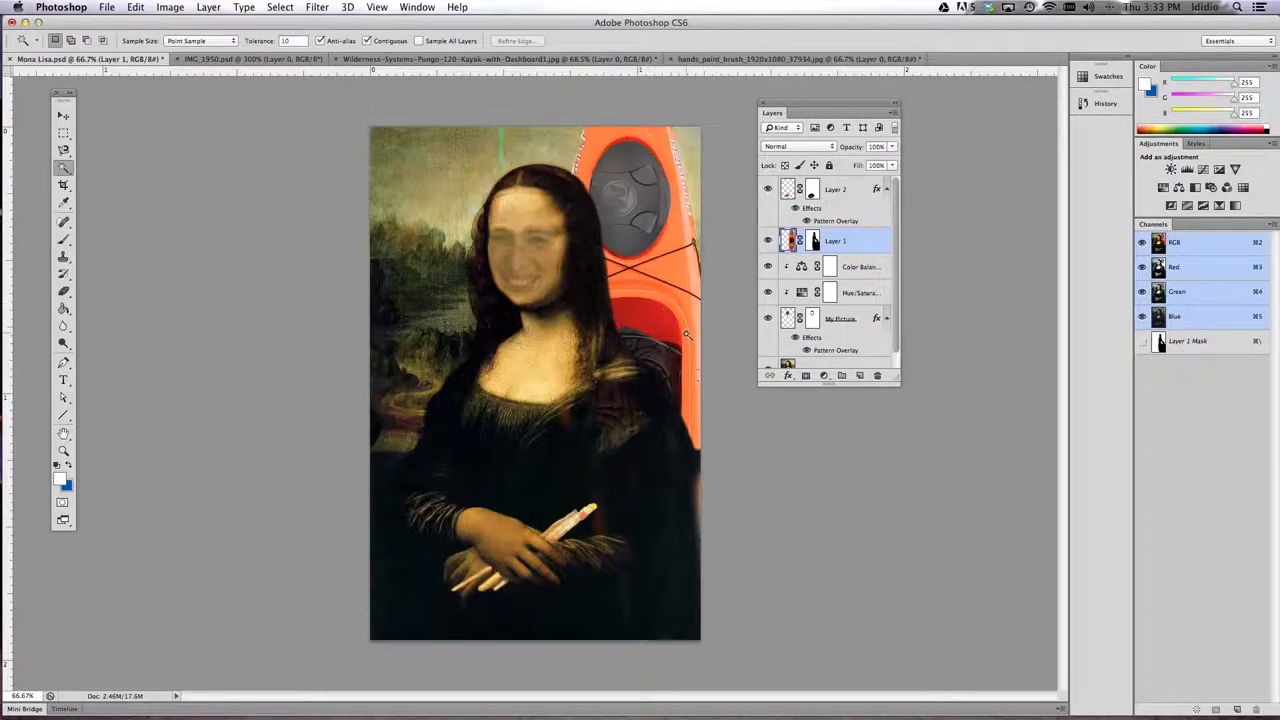
{"action": "mouse_move", "coordinate": [604, 318]}
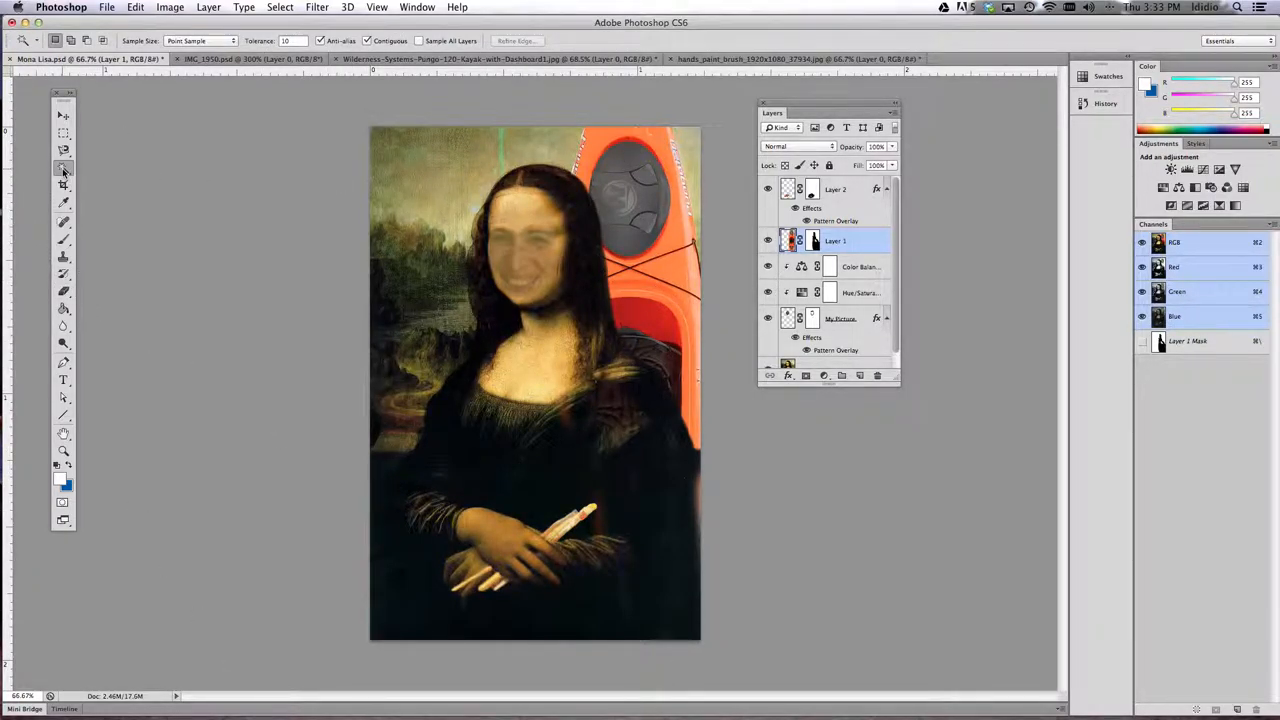
- Load the kayak layer's pixels (Layer 1) as a selection
{"action": "left_click", "coordinate": [448, 178]}
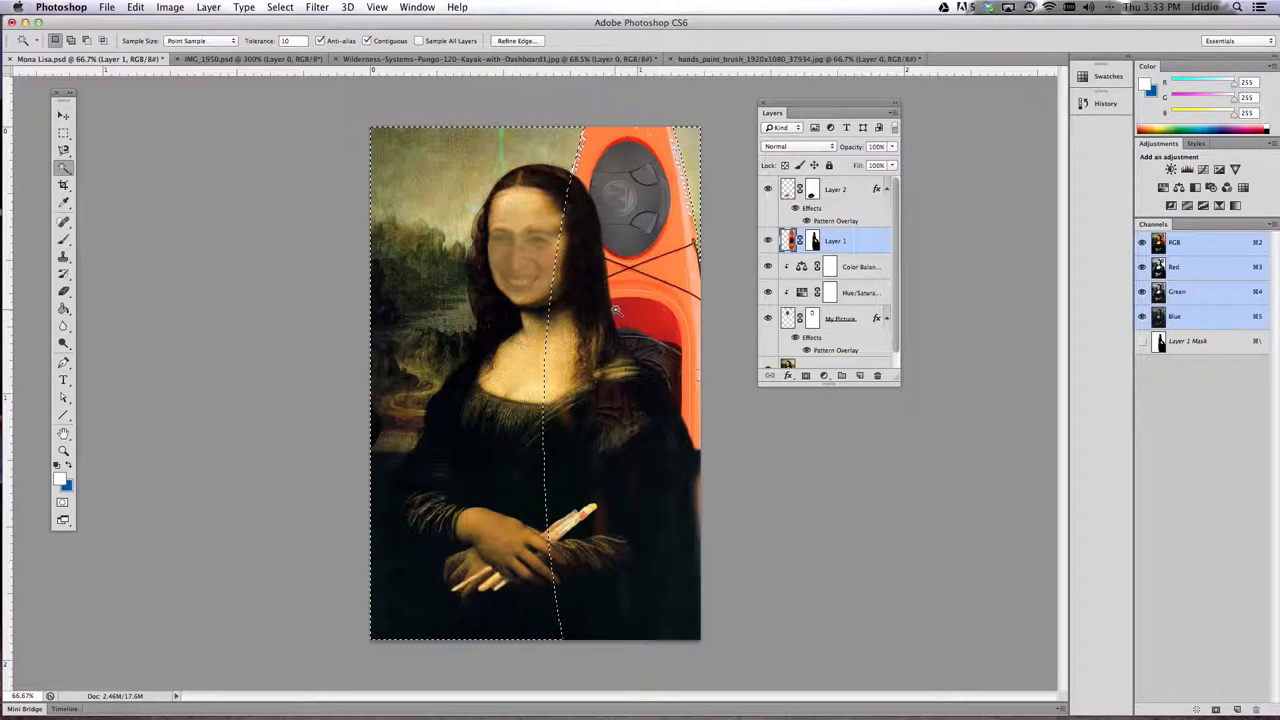
{"action": "left_click", "coordinate": [280, 8]}
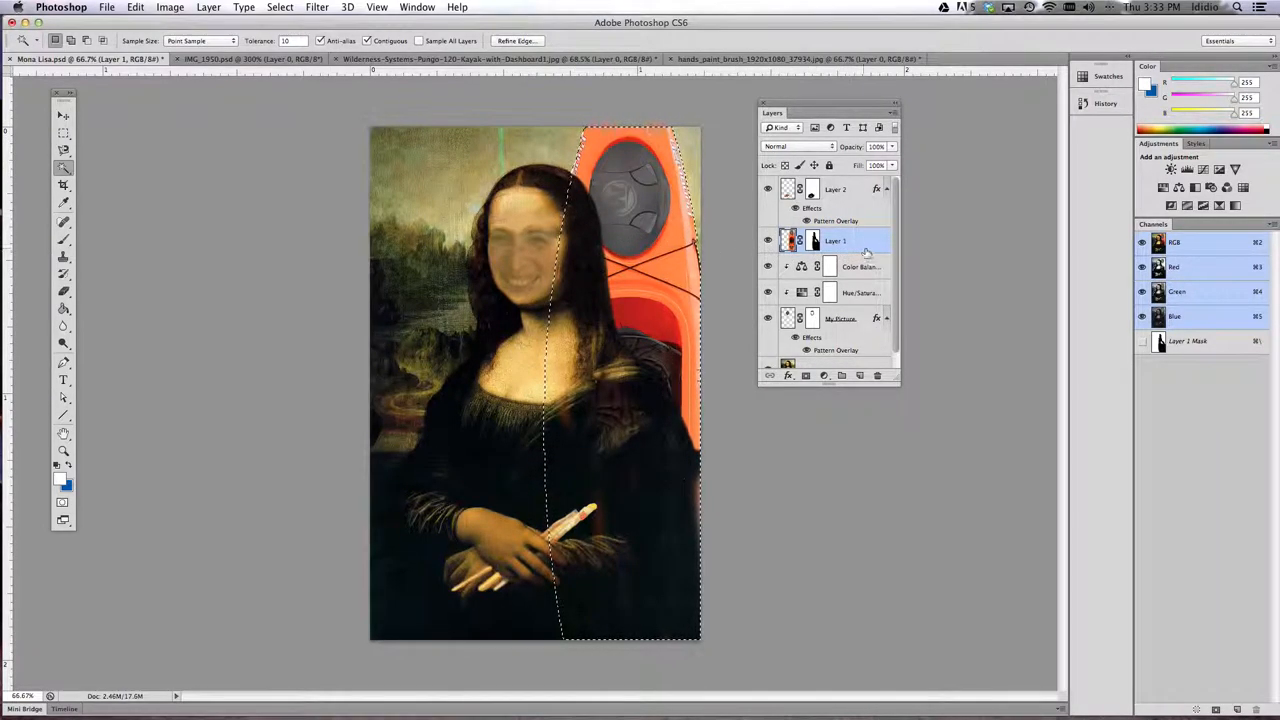
- Add a Pattern Overlay to Layer 1 using the tan crackle pattern in Layer Style
{"action": "double_click", "coordinate": [836, 240]}
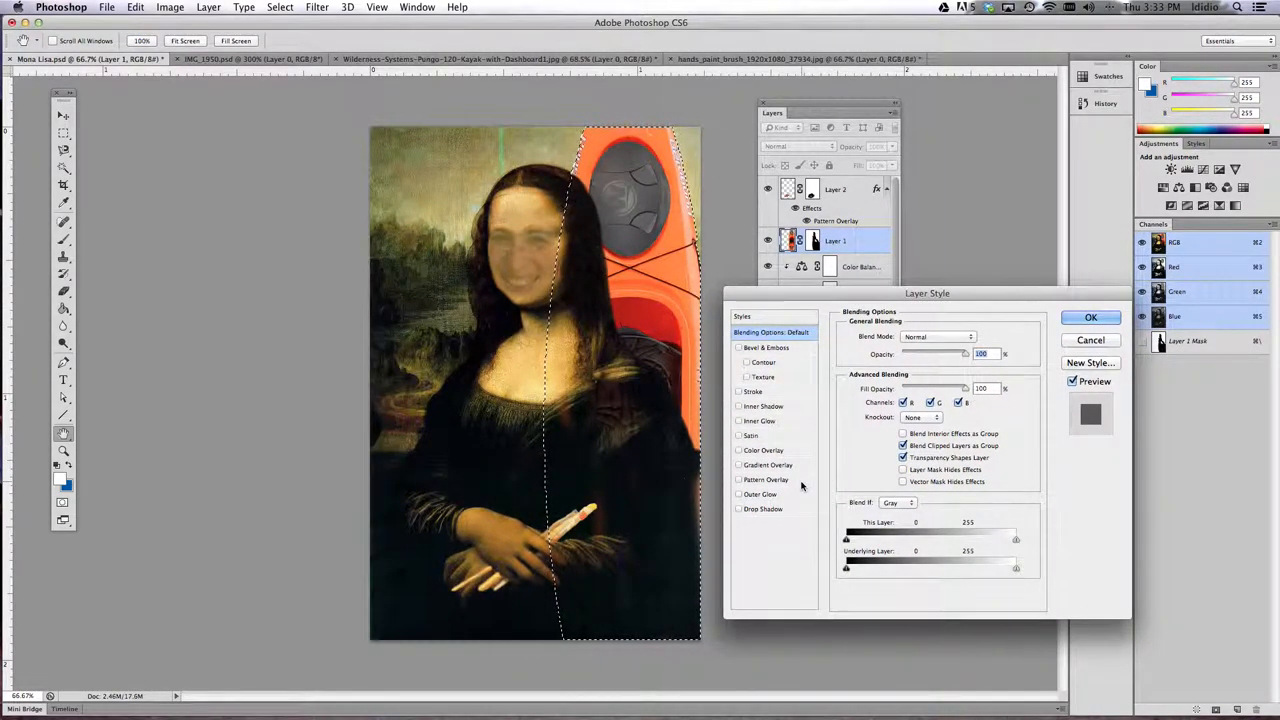
{"action": "left_click", "coordinate": [766, 480]}
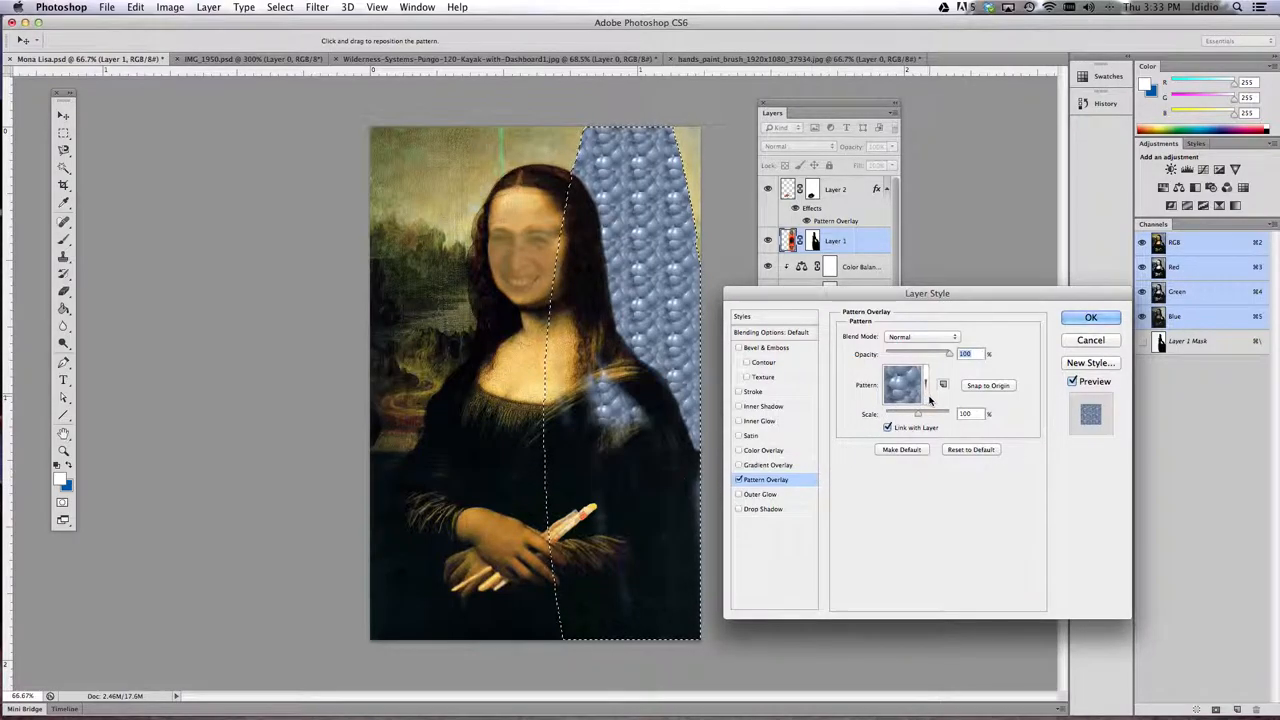
{"action": "left_click", "coordinate": [904, 384]}
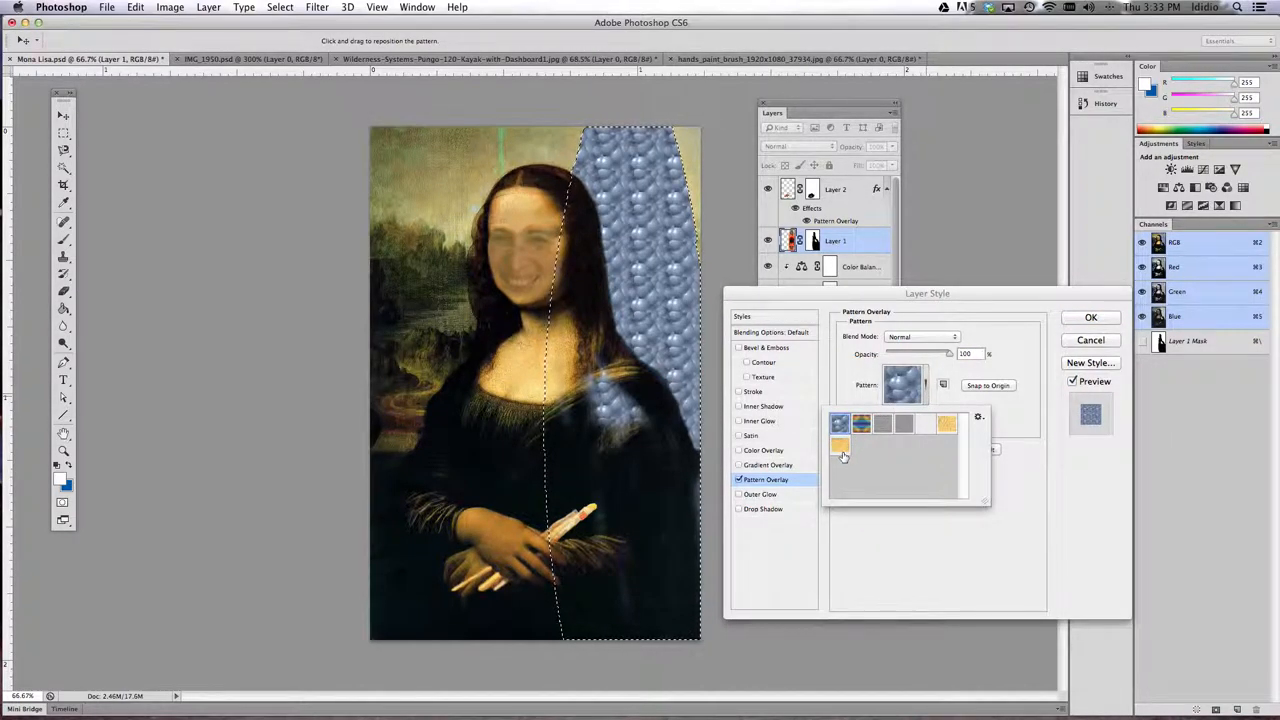
{"action": "left_click", "coordinate": [840, 448]}
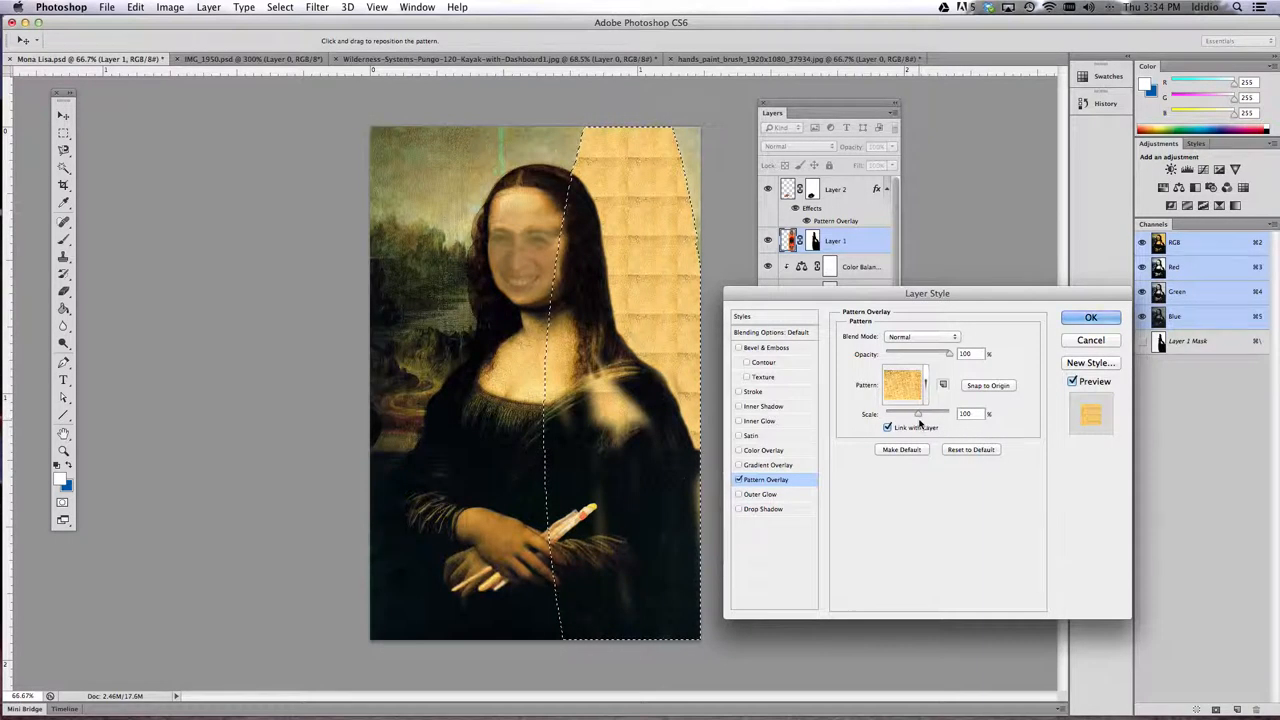
- Enlarge the crackle pattern with the Scale slider and apply the layer style
{"action": "left_click_drag", "start_coordinate": [918, 412], "coordinate": [930, 412]}
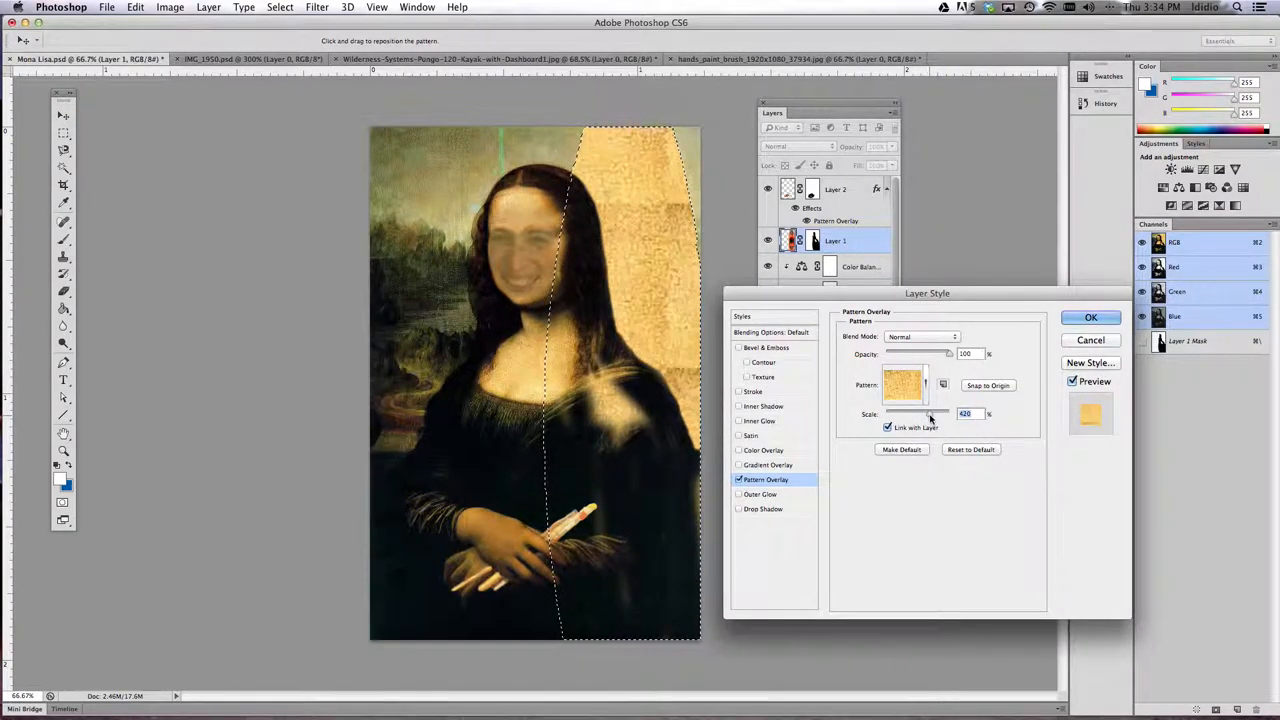
{"action": "left_click_drag", "start_coordinate": [930, 414], "coordinate": [924, 414]}
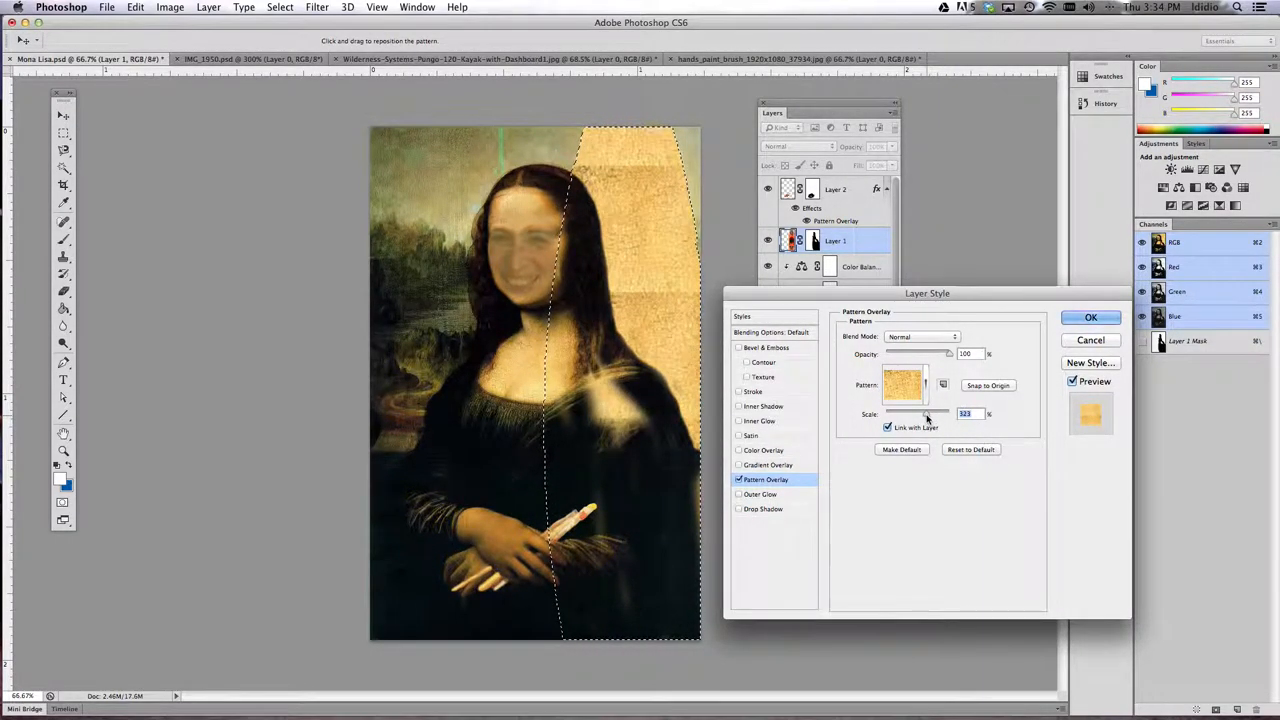
{"action": "left_click", "coordinate": [1092, 316]}
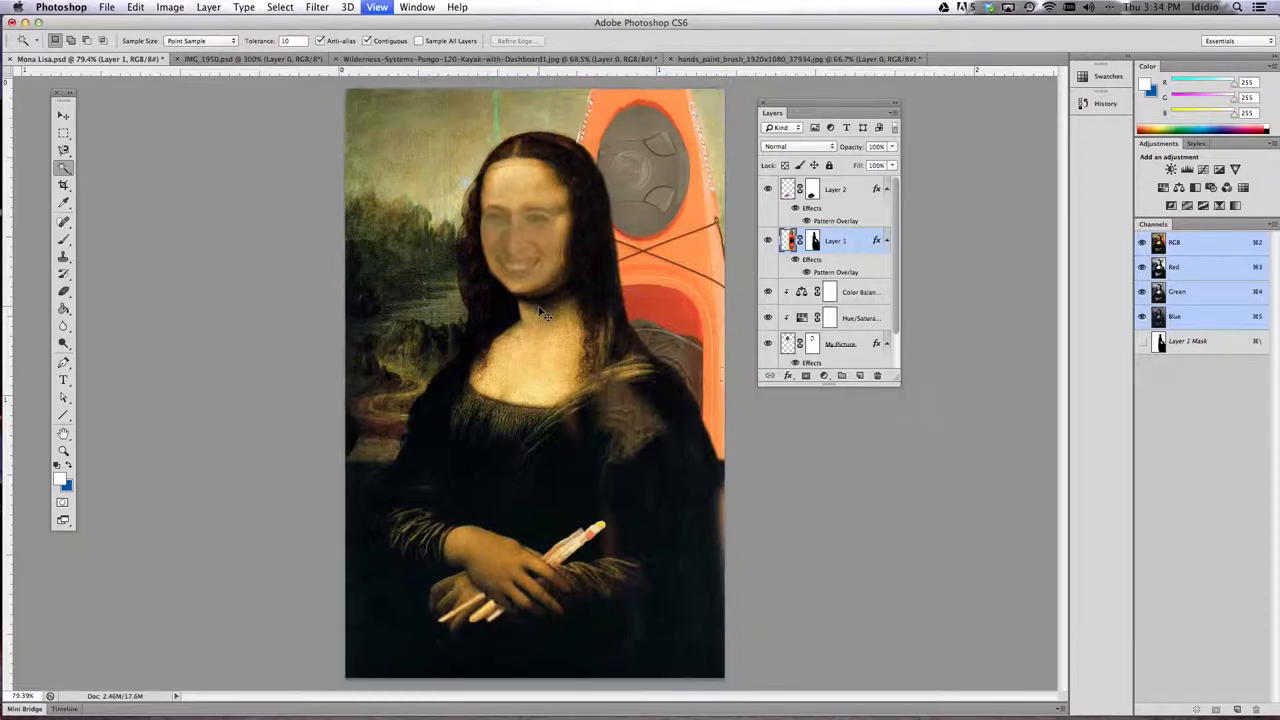